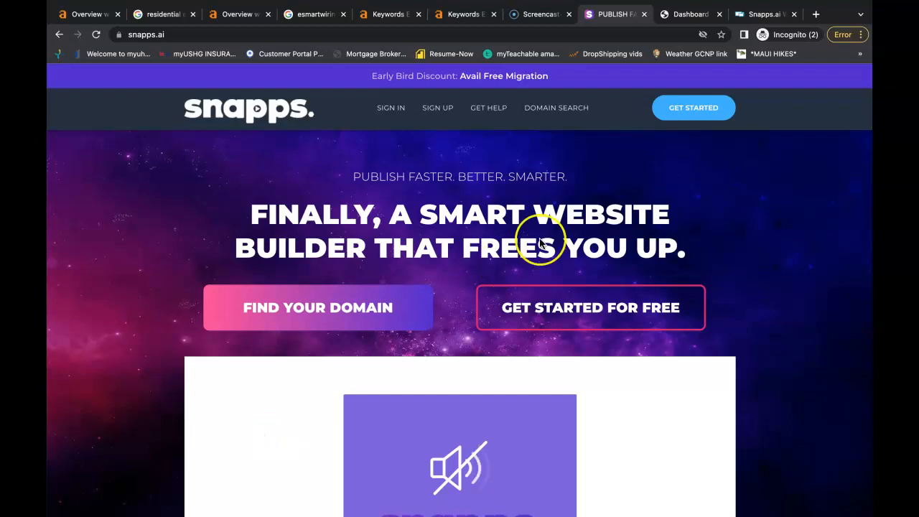
# Step: From the websites dashboard, create a new website and search templates for 'elec' to find the electrician template
pyautogui.click(690, 14)
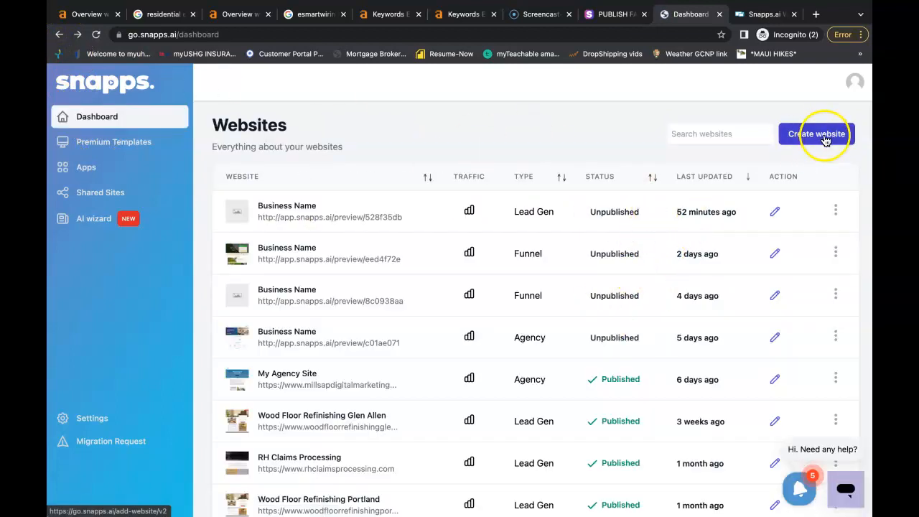
pyautogui.click(817, 134)
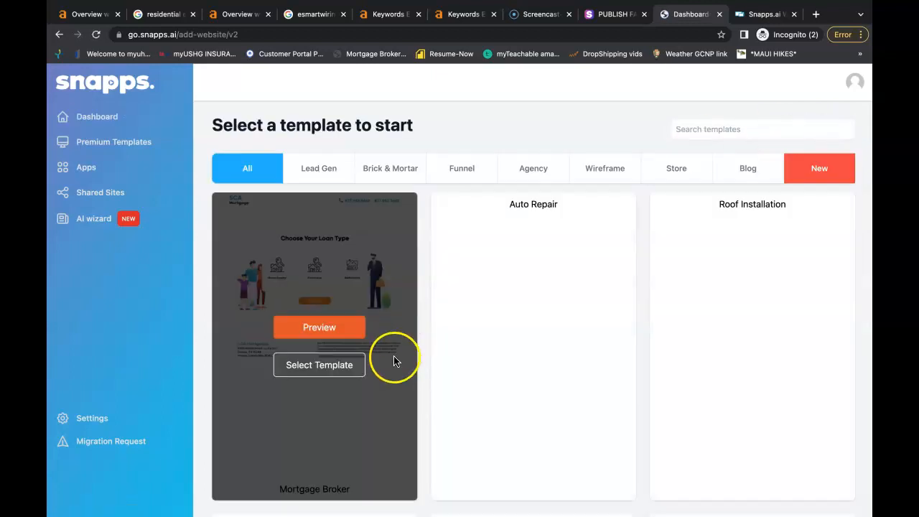
pyautogui.scroll(-3)
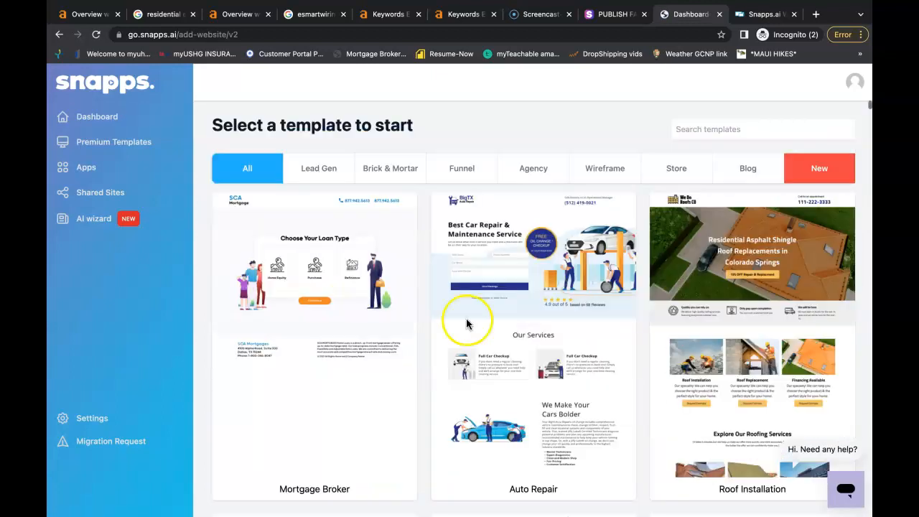
pyautogui.write('e')
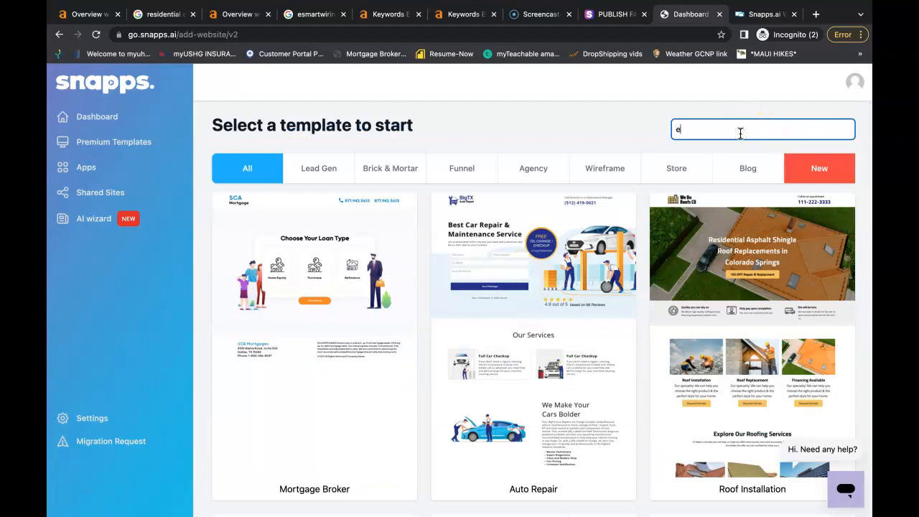
pyautogui.write('lec')
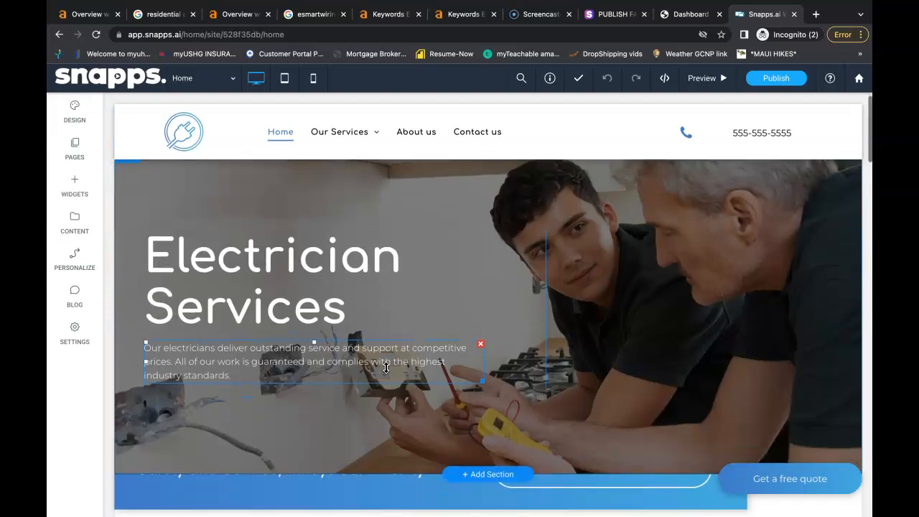
pyautogui.click(787, 216)
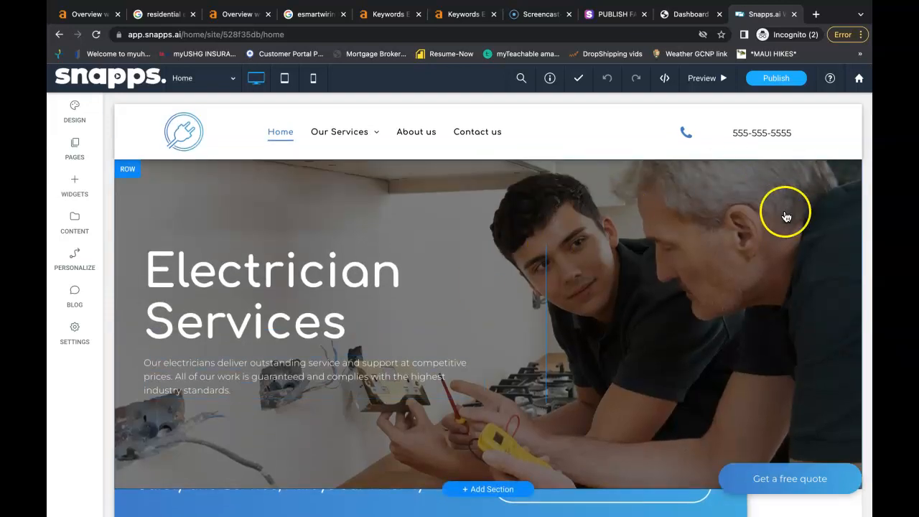
pyautogui.moveTo(506, 424)
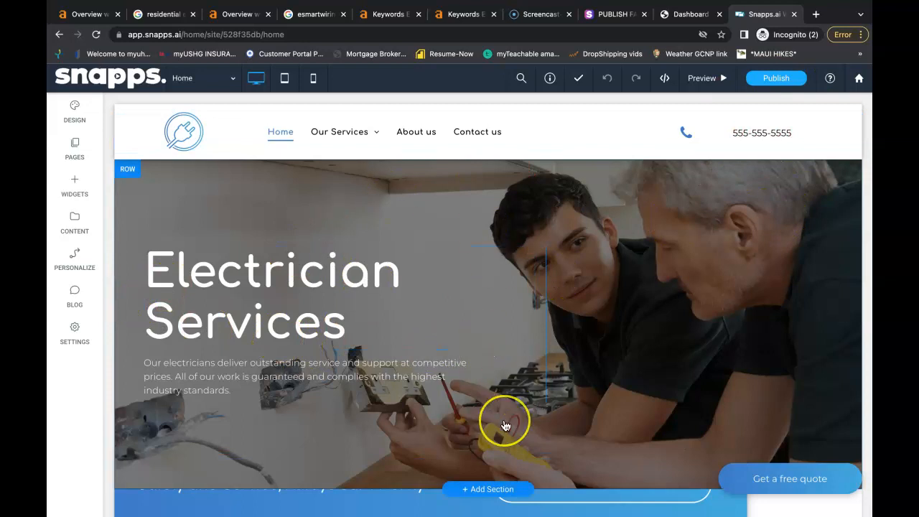
pyautogui.scroll(-3)
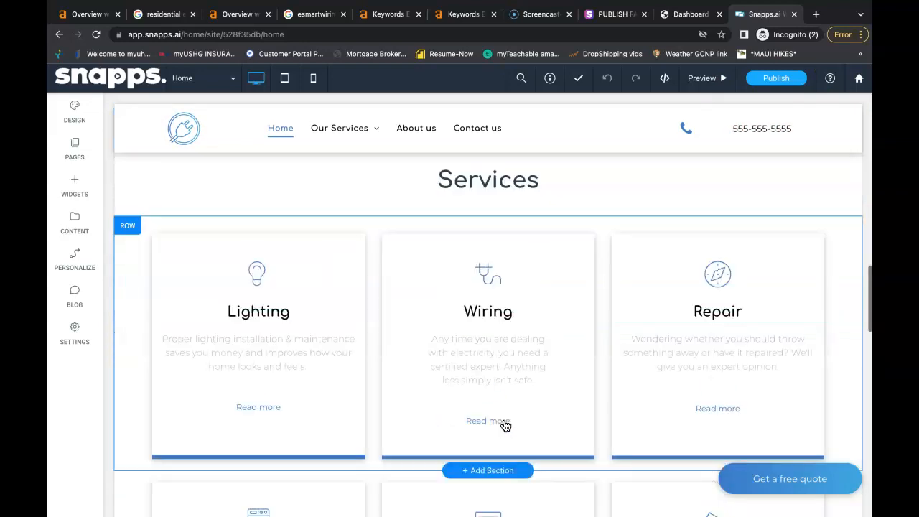
pyautogui.scroll(-3)
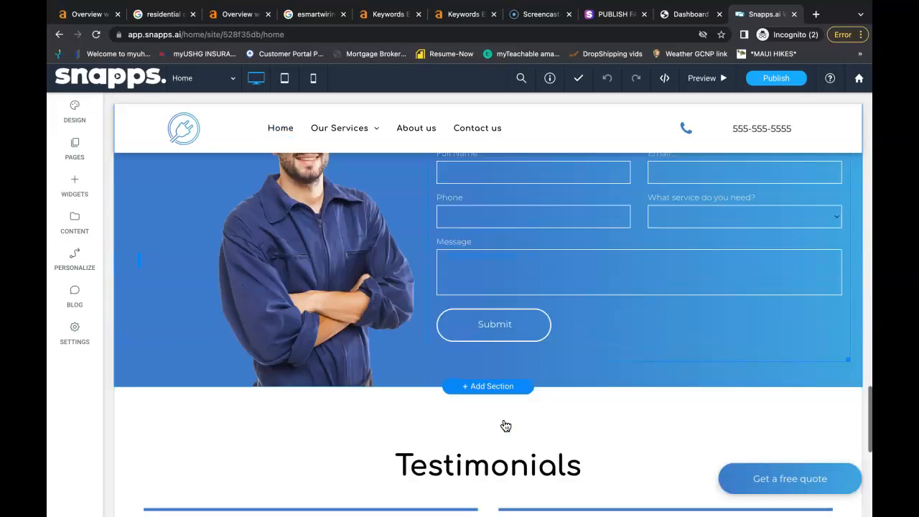
pyautogui.scroll(-3)
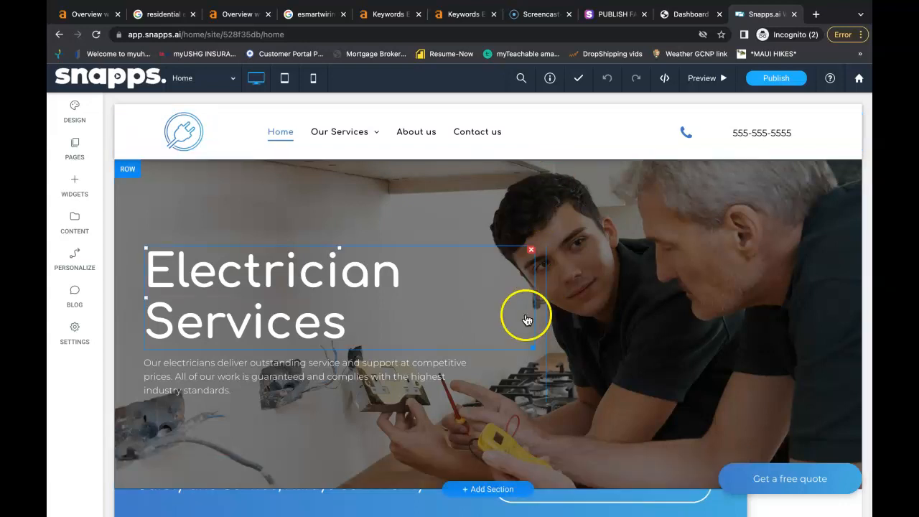
pyautogui.scroll(-3)
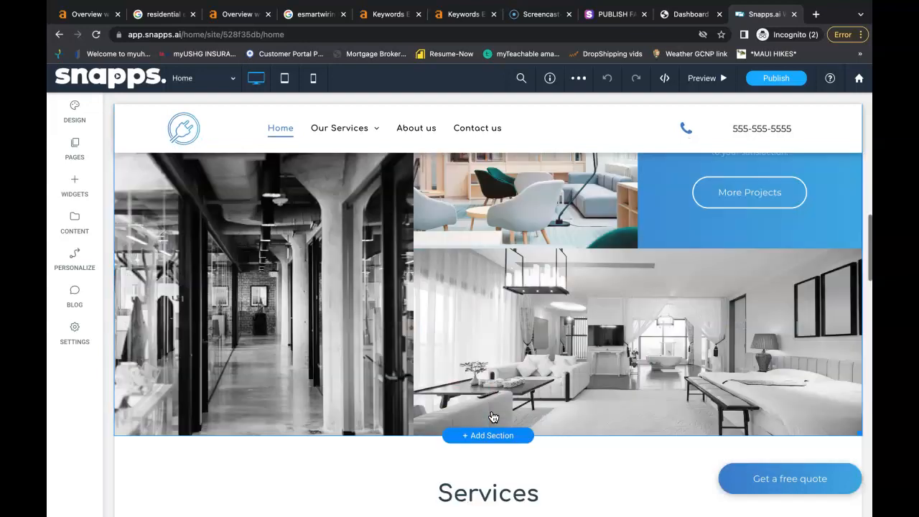
pyautogui.scroll(-3)
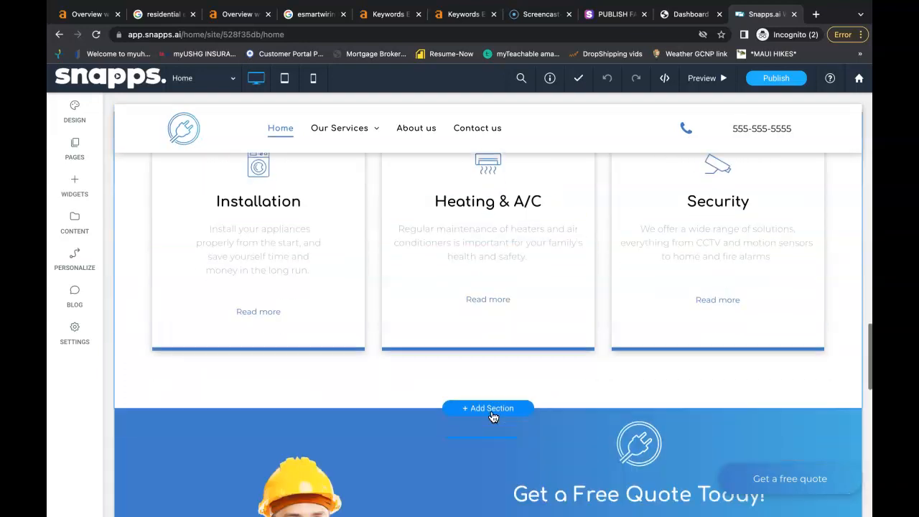
pyautogui.scroll(-3)
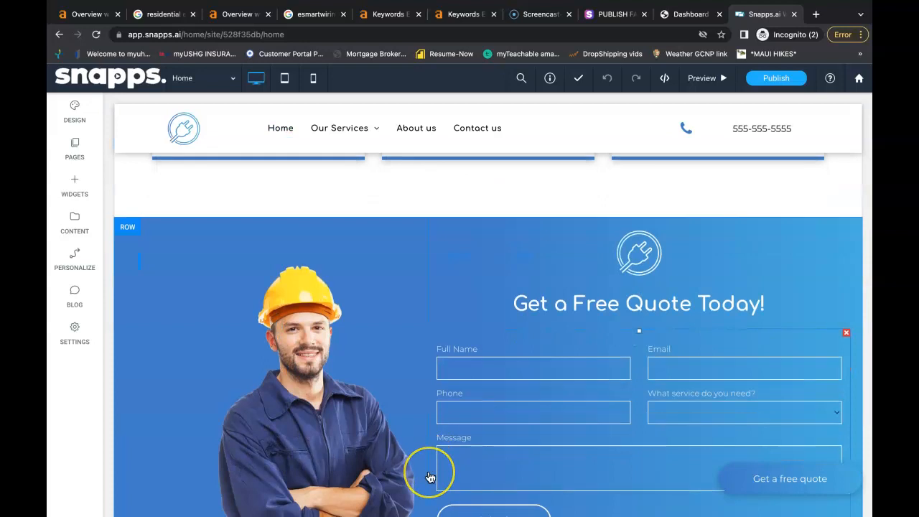
pyautogui.scroll(-3)
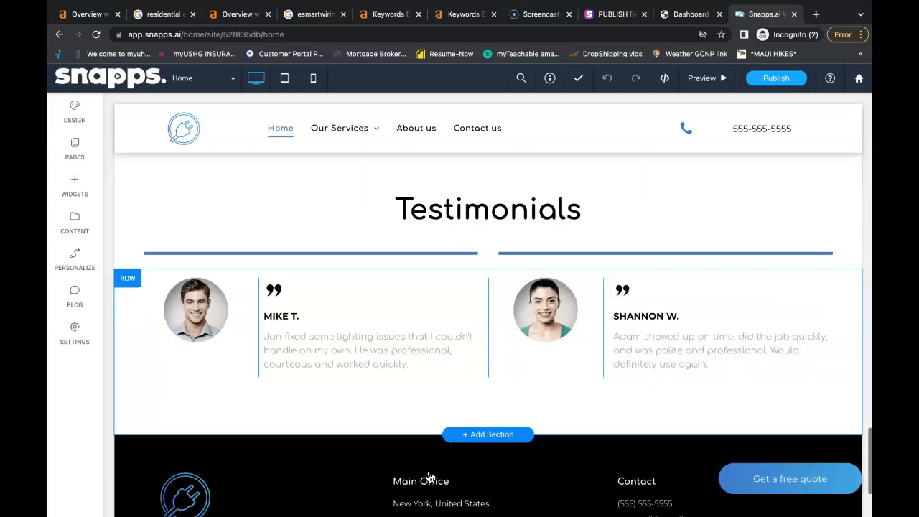
pyautogui.scroll(-3)
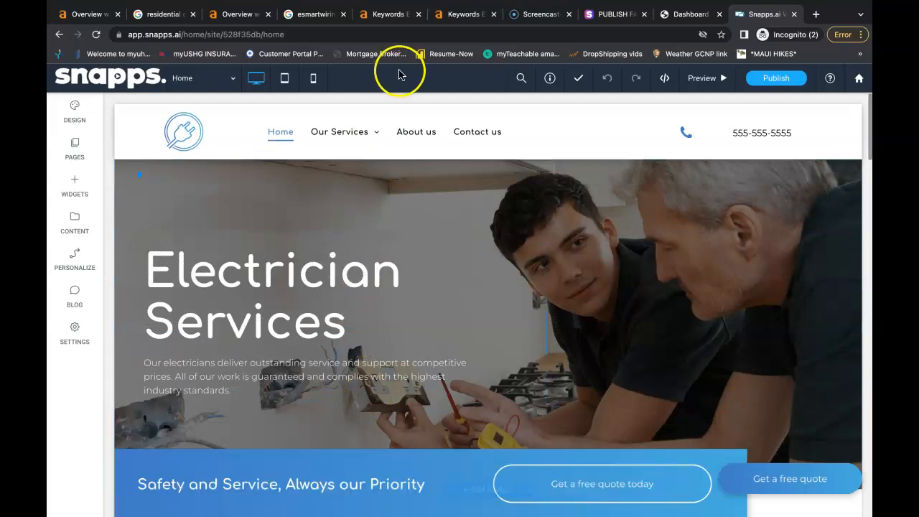
# Step: Review the Ahrefs Matching terms report for 'electrician boise' with volumes and difficulty
pyautogui.click(386, 14)
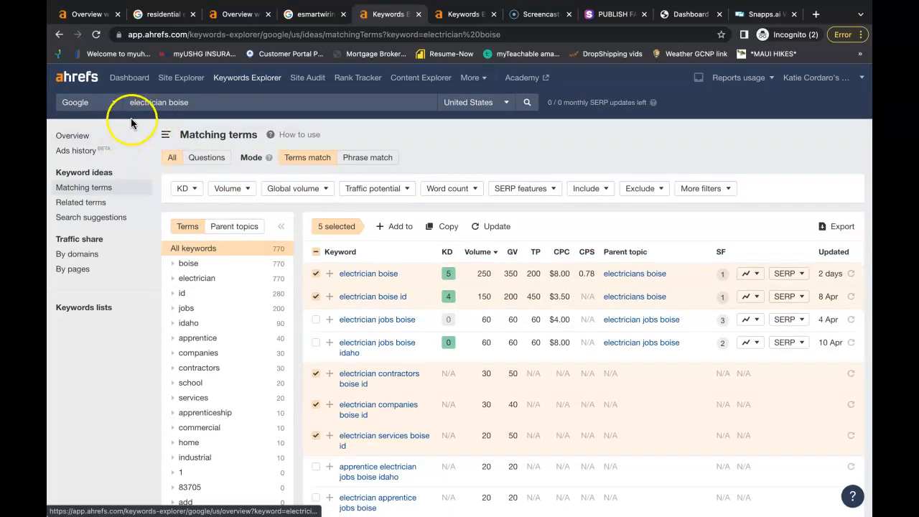
pyautogui.moveTo(412, 275)
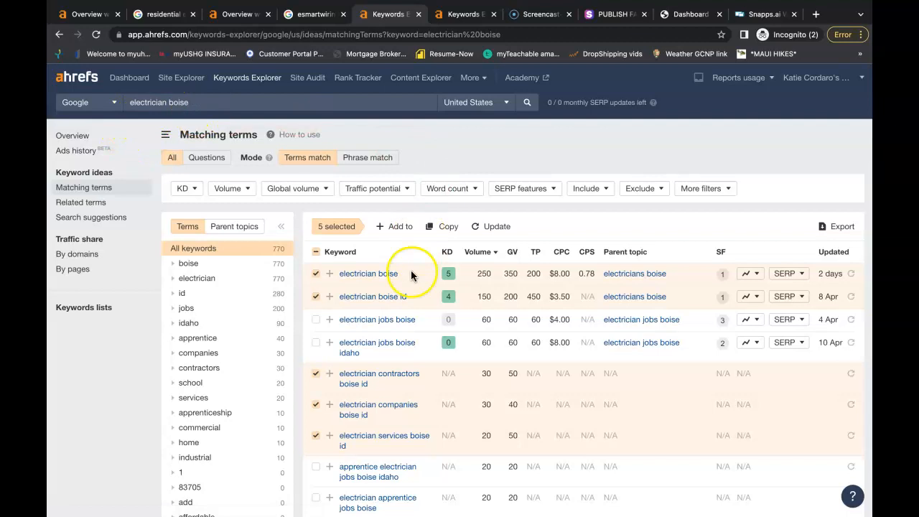
pyautogui.scroll(-3)
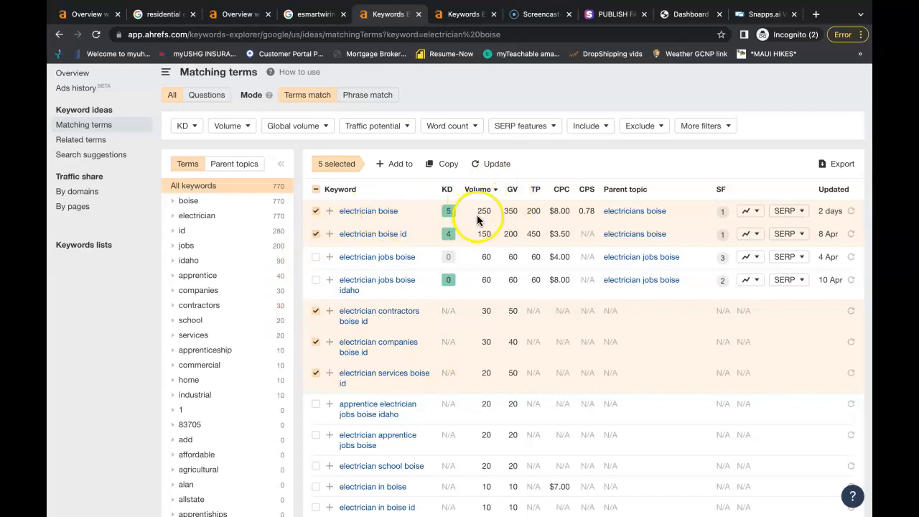
pyautogui.moveTo(483, 250)
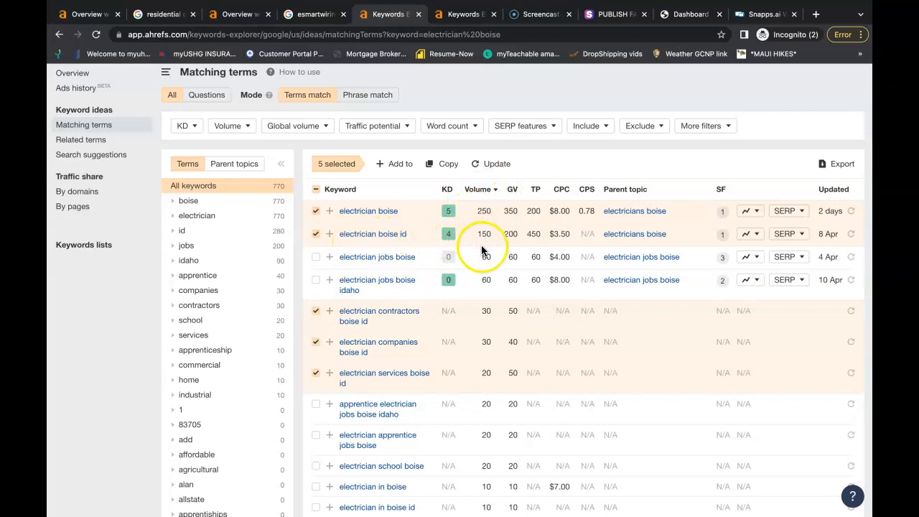
pyautogui.moveTo(449, 228)
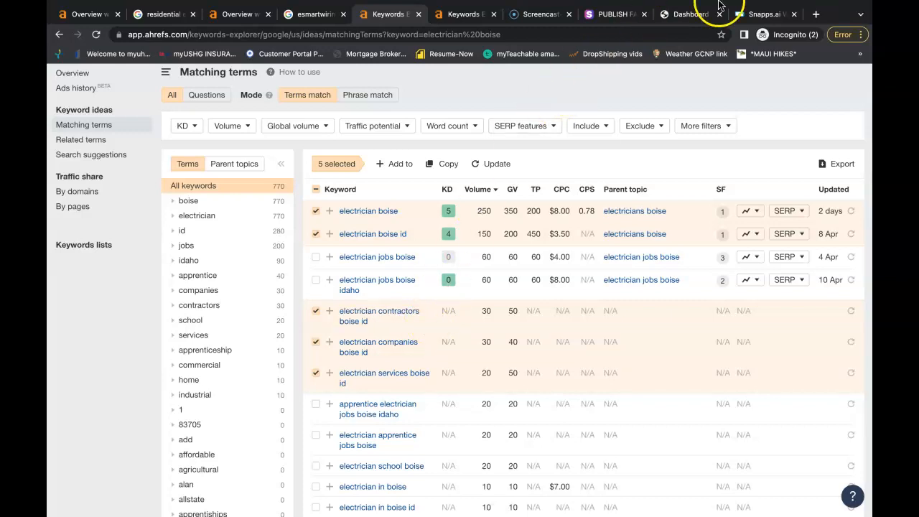
# Step: Review the electrician template's homepage sections, then bring up the Google results for Boise residential electricians
pyautogui.click(762, 13)
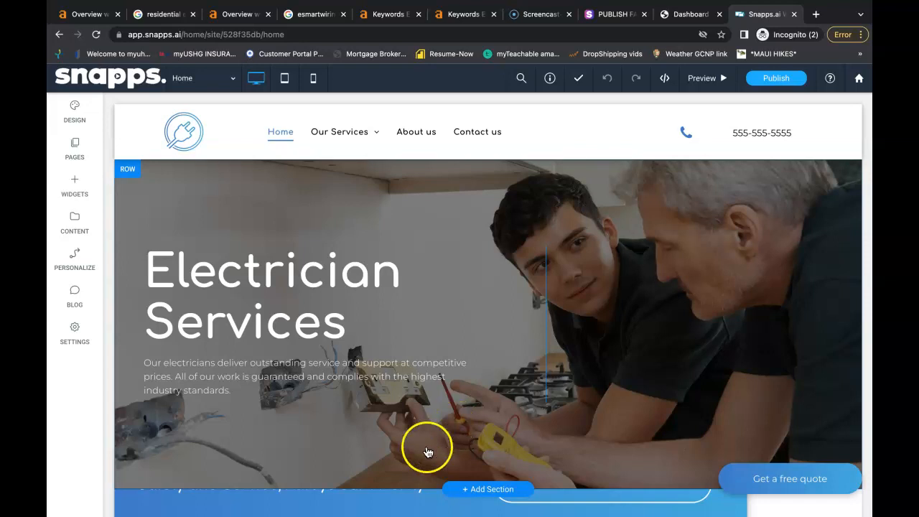
pyautogui.scroll(-3)
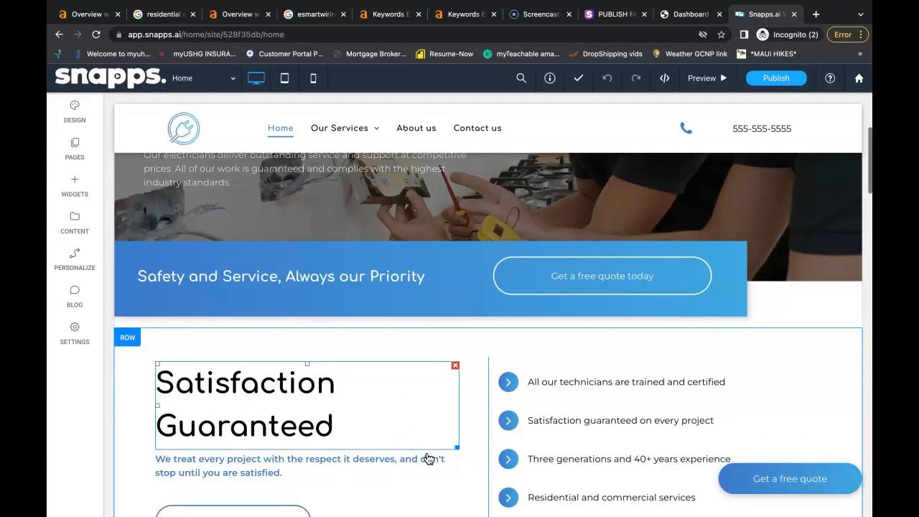
pyautogui.scroll(-3)
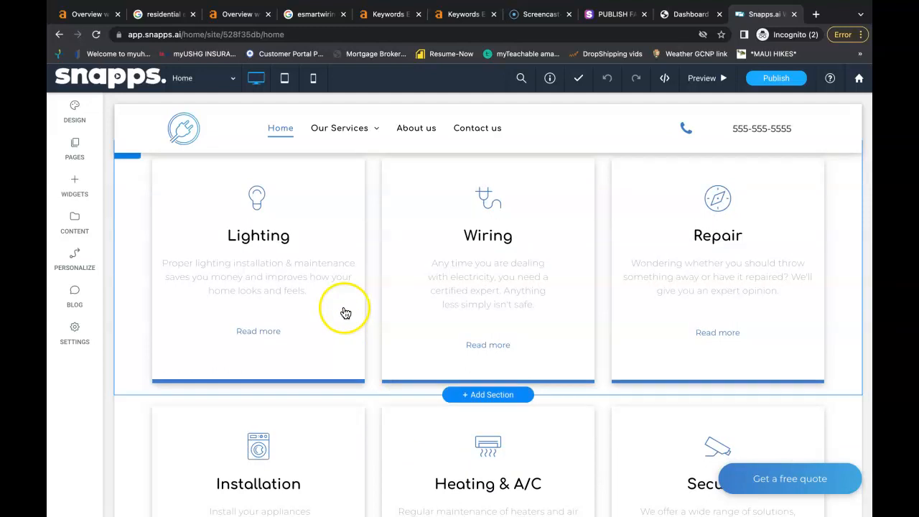
pyautogui.click(162, 14)
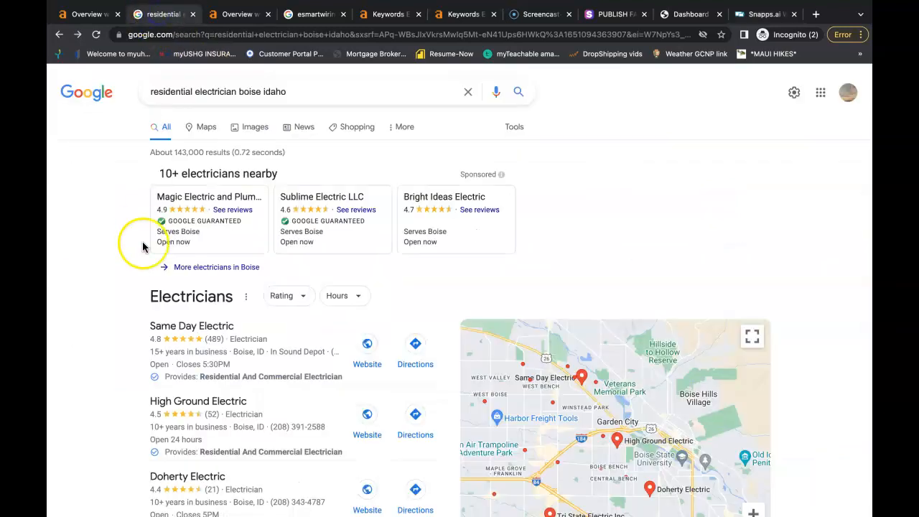
# Step: Open the Same Day Electric – Boise listing and view samedayelectric.net's Ahrefs overview
pyautogui.scroll(-3)
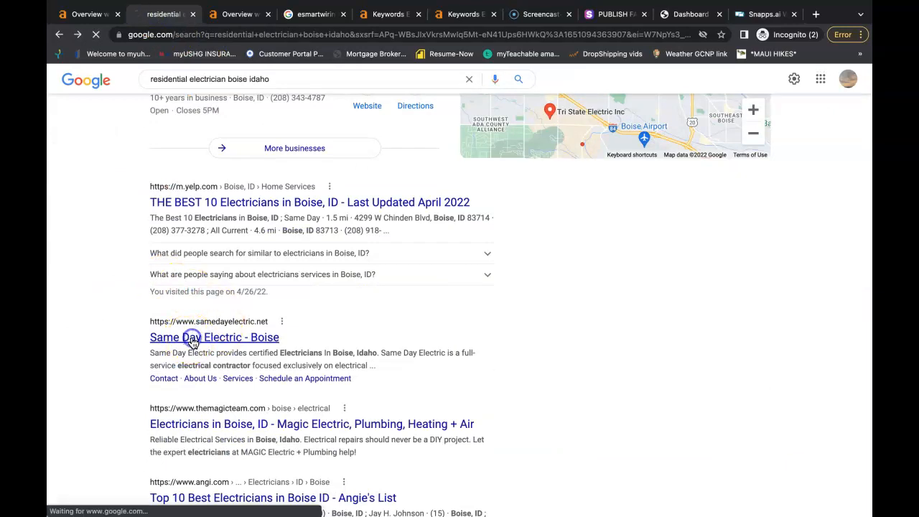
pyautogui.click(214, 337)
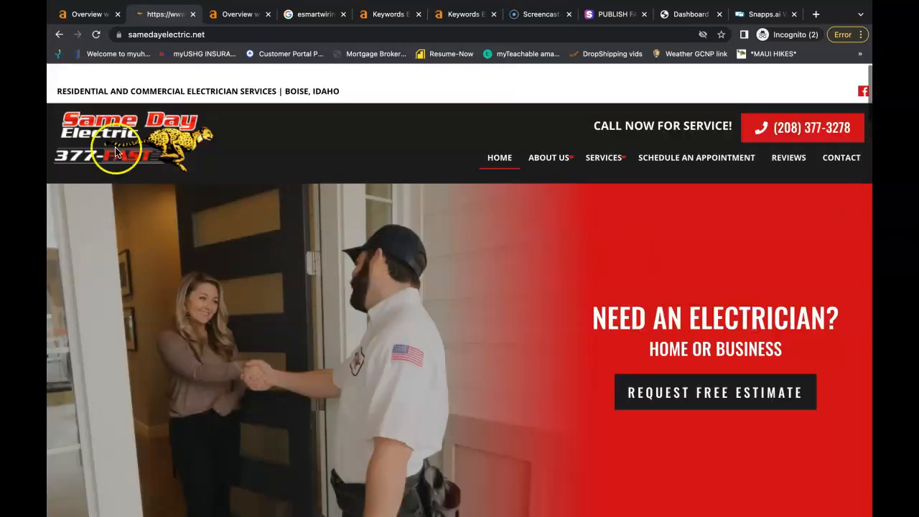
pyautogui.click(83, 14)
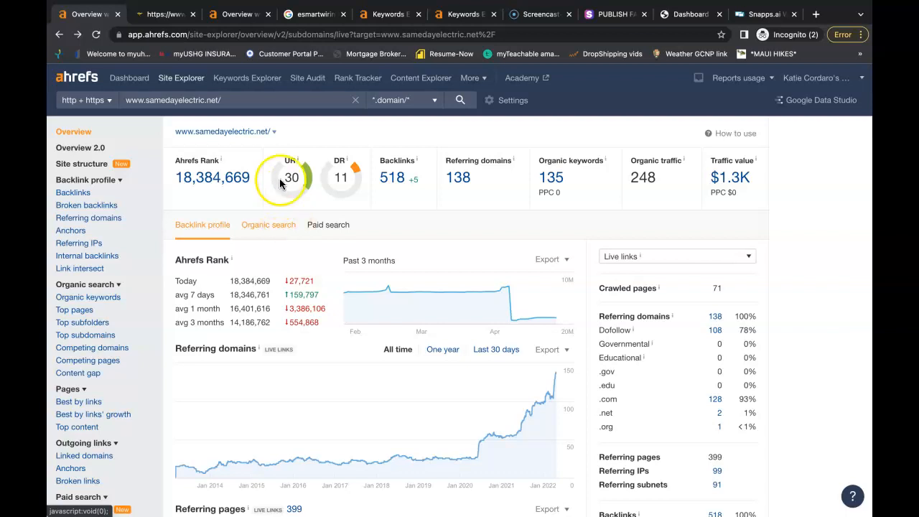
pyautogui.moveTo(290, 178)
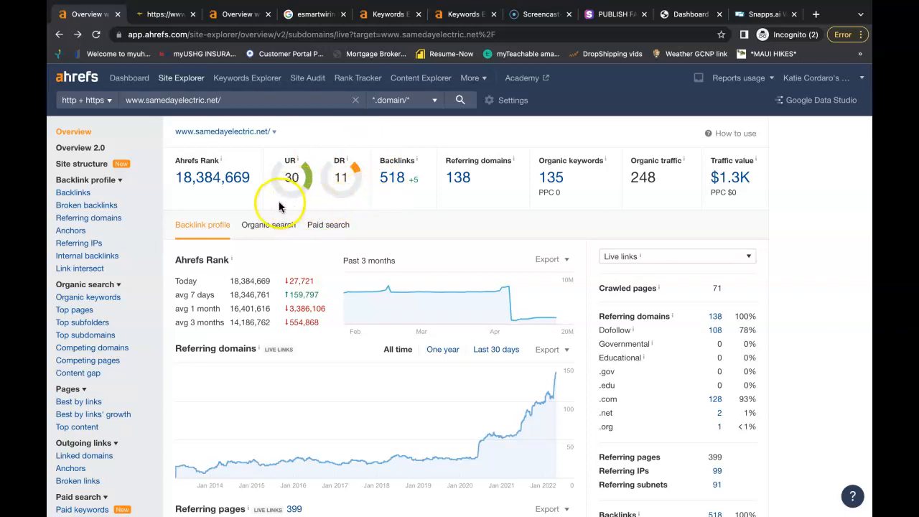
pyautogui.moveTo(348, 197)
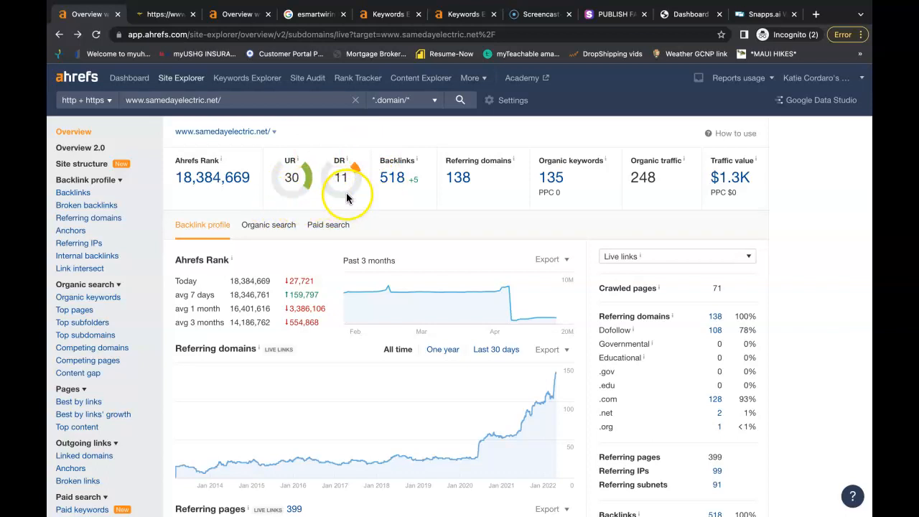
pyautogui.moveTo(622, 161)
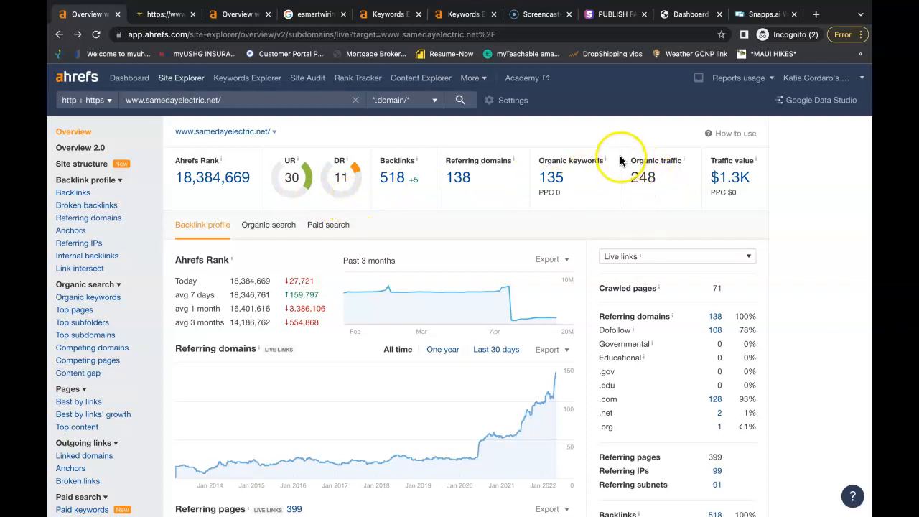
pyautogui.moveTo(659, 156)
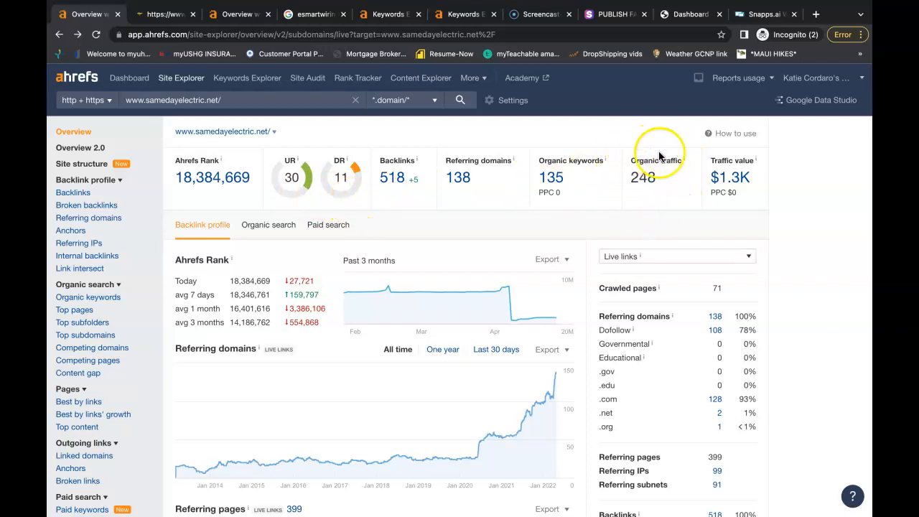
pyautogui.moveTo(655, 157)
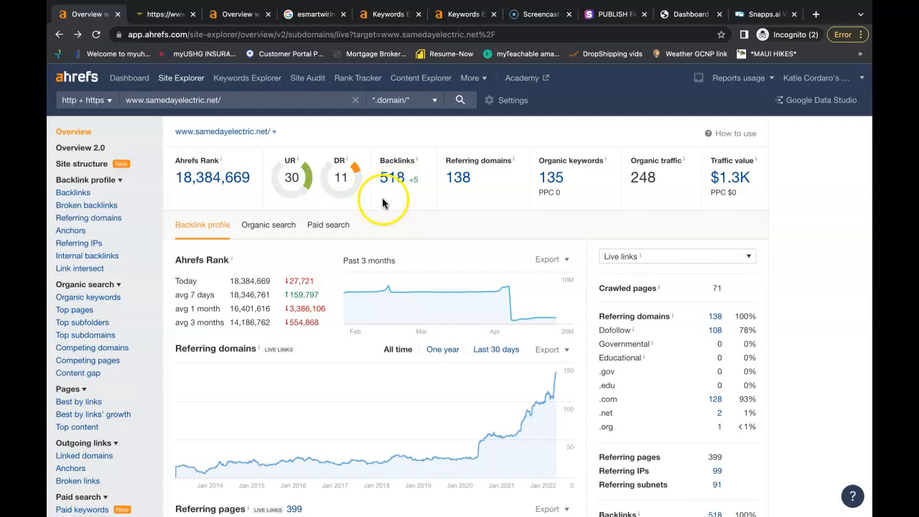
pyautogui.moveTo(399, 199)
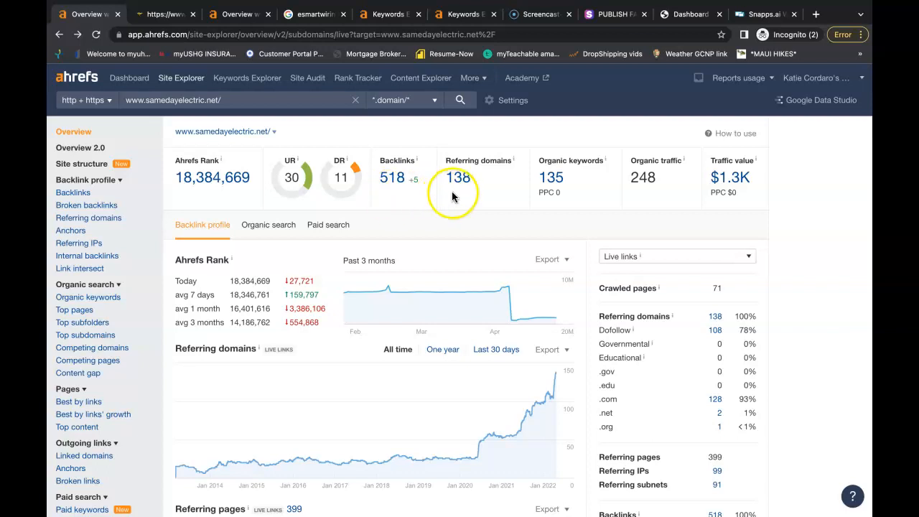
# Step: Open the referring domains report for samedayelectric.net in Ahrefs Site Explorer
pyautogui.click(457, 177)
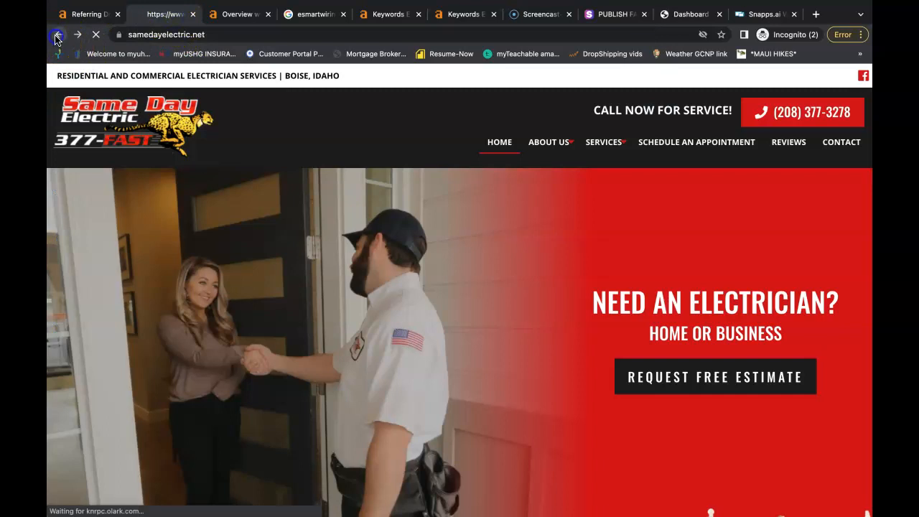
# Step: Return to the 'residential electrician boise idaho' results and review the Electricians map pack listings
pyautogui.click(59, 34)
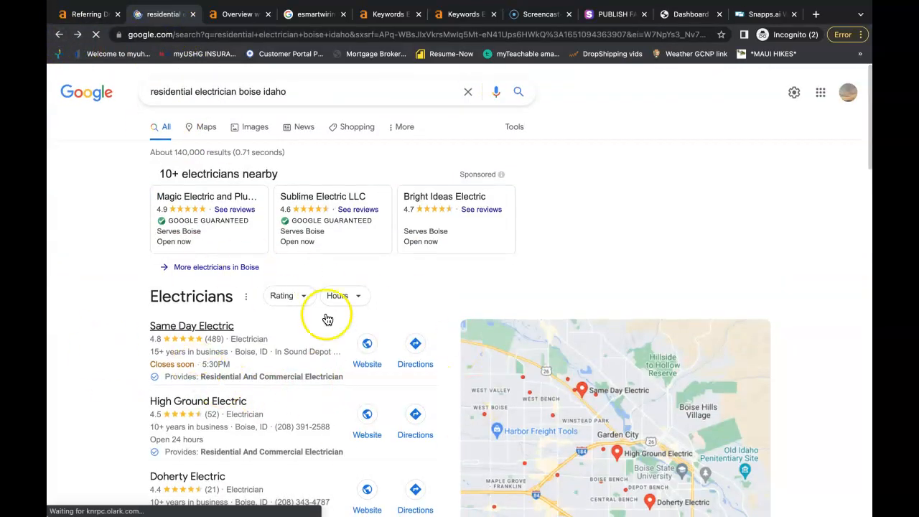
pyautogui.scroll(-3)
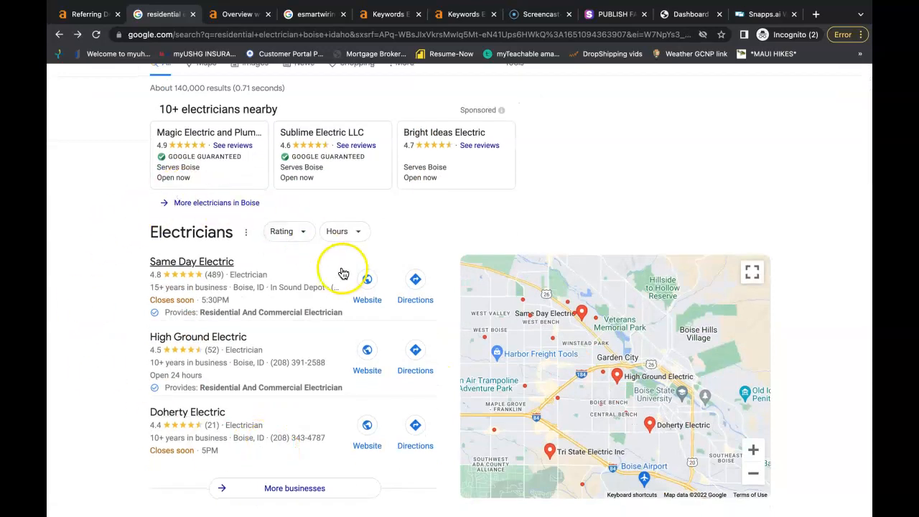
pyautogui.moveTo(336, 349)
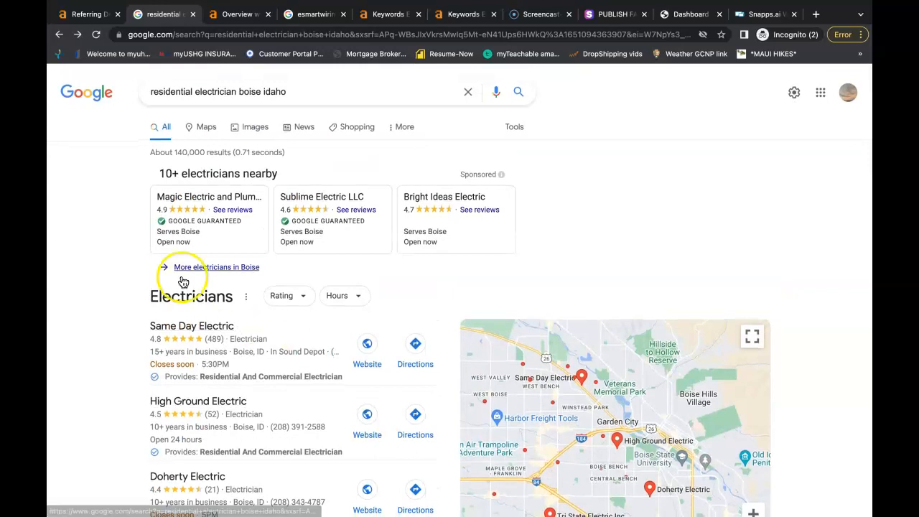
pyautogui.moveTo(203, 91)
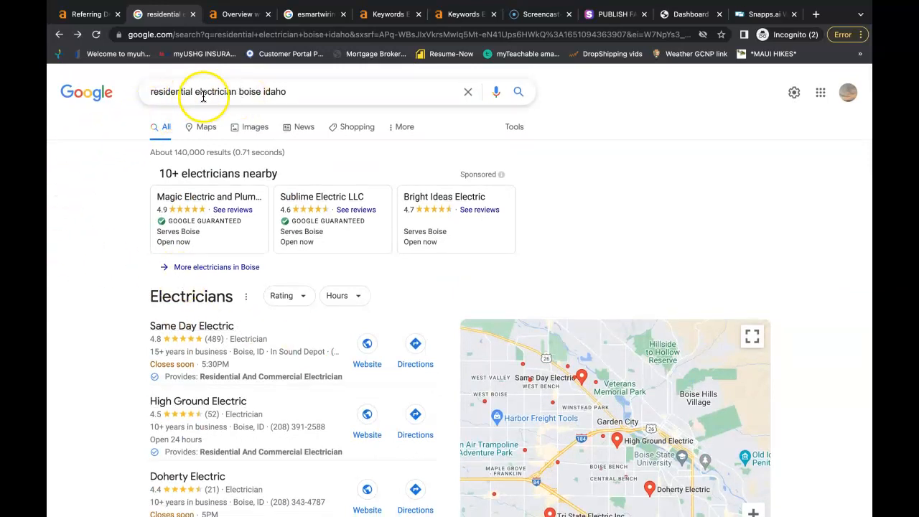
pyautogui.scroll(-3)
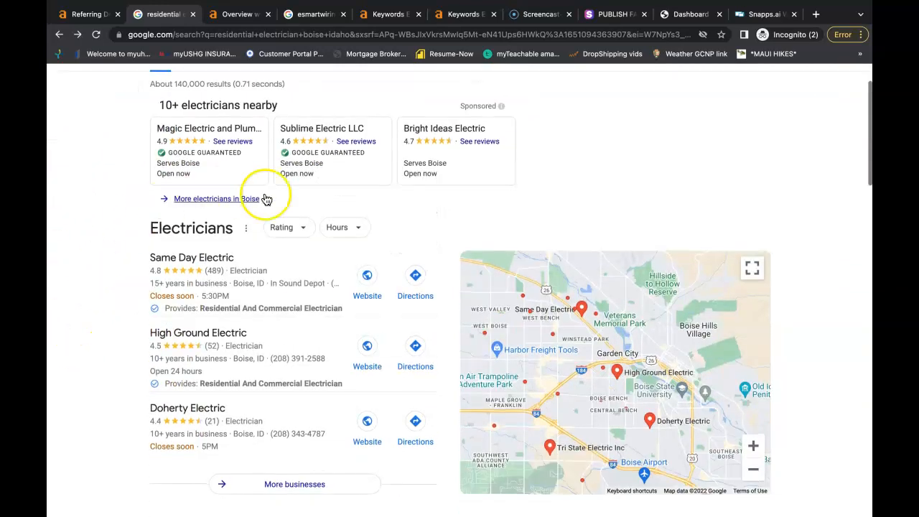
pyautogui.moveTo(157, 338)
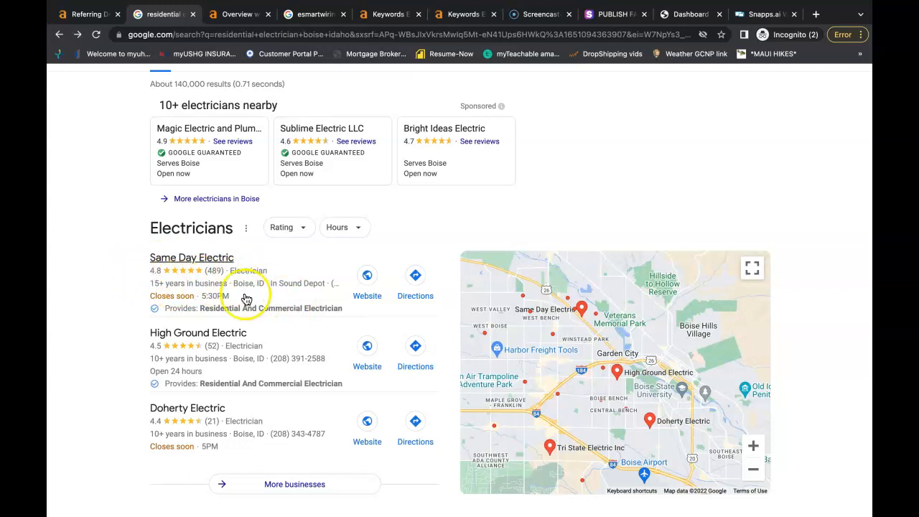
pyautogui.moveTo(271, 303)
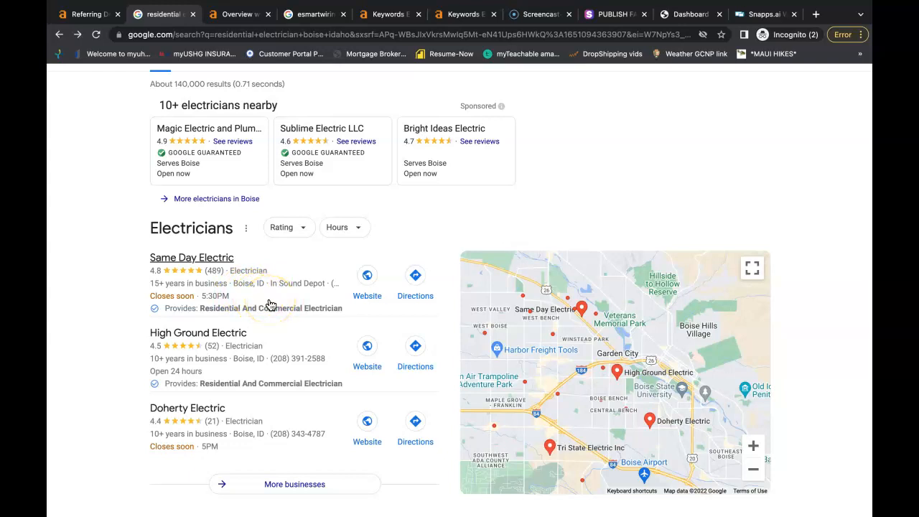